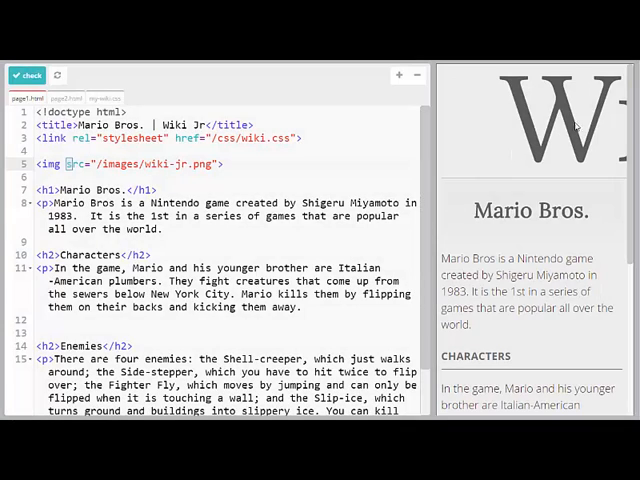
{"action": "mouse_move", "coordinate": [438, 152]}
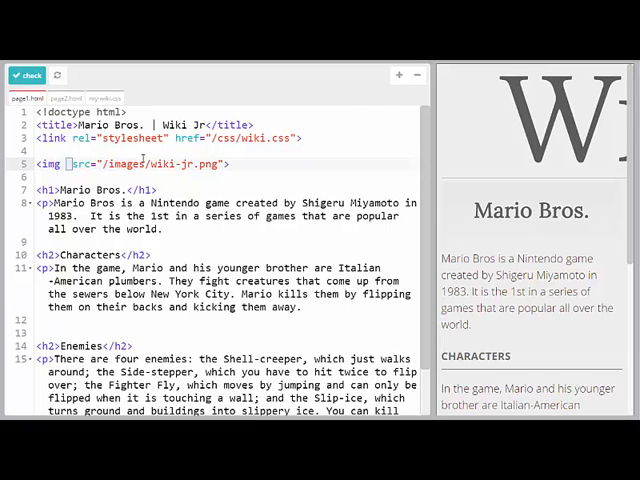
{"action": "type", "text": "hei"}
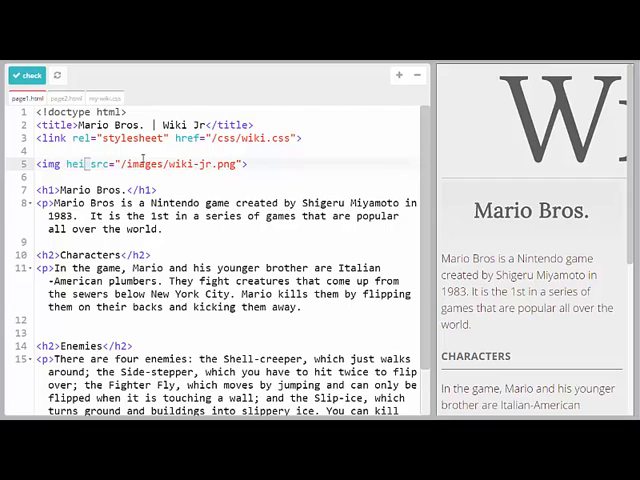
{"action": "type", "text": "ght=\""}
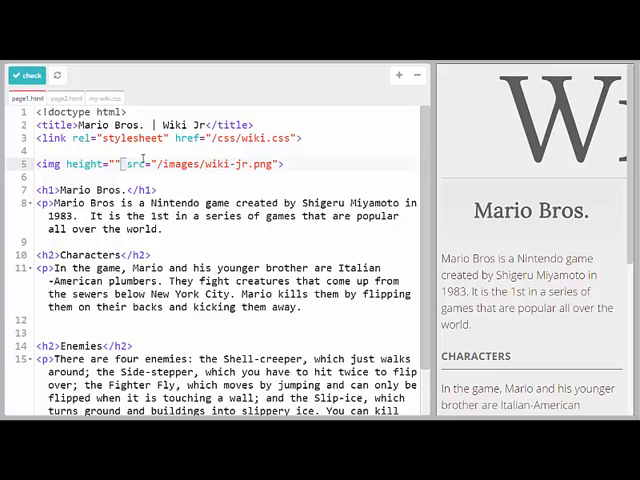
{"action": "type", "text": "40"}
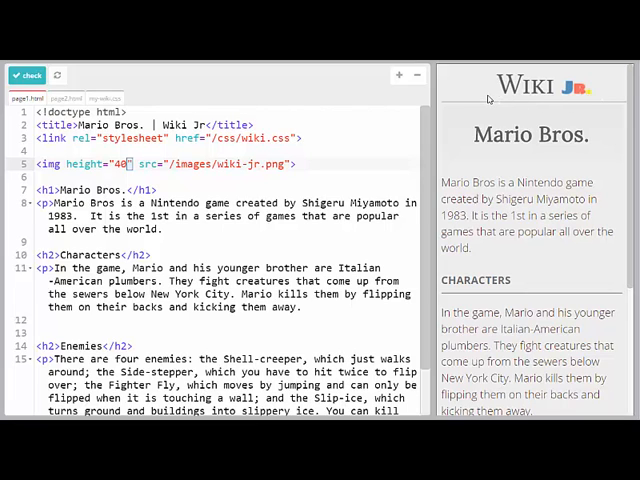
{"action": "mouse_move", "coordinate": [600, 88]}
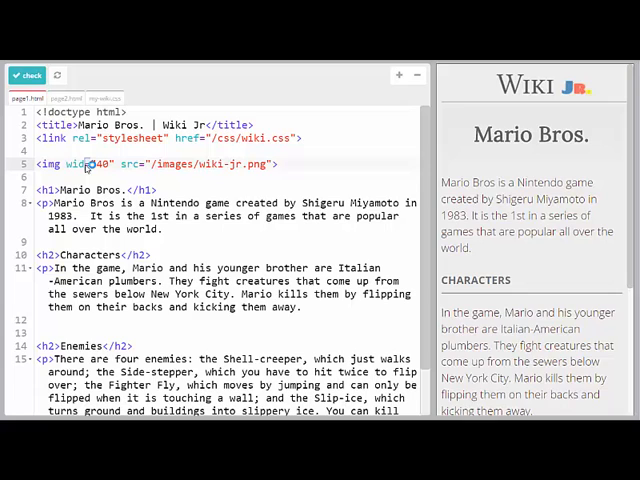
{"action": "type", "text": "@"}
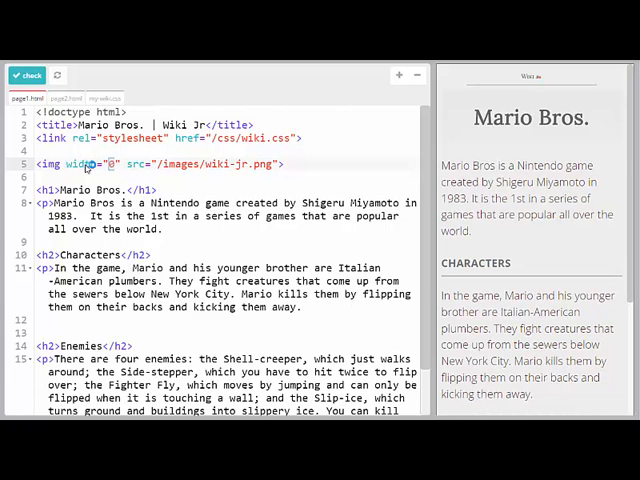
{"action": "type", "text": "90"}
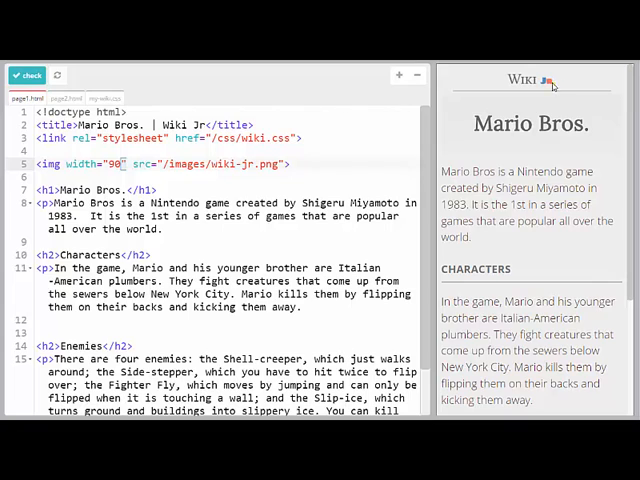
{"action": "mouse_move", "coordinate": [556, 84]}
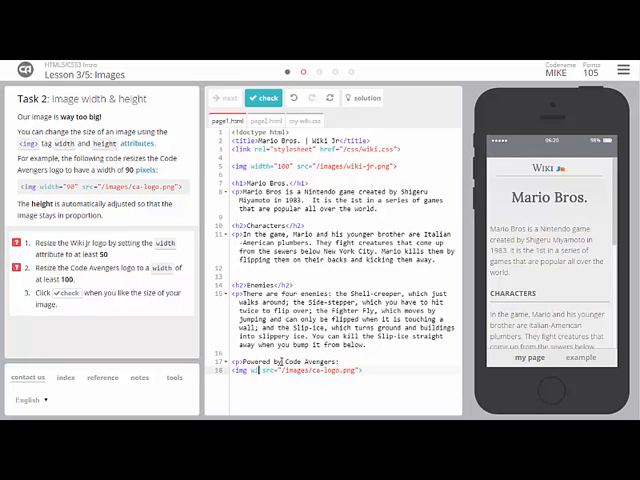
{"action": "type", "text": "width=\"\""}
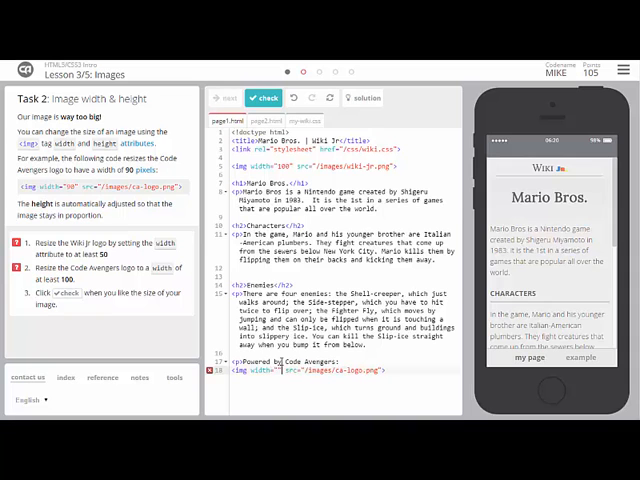